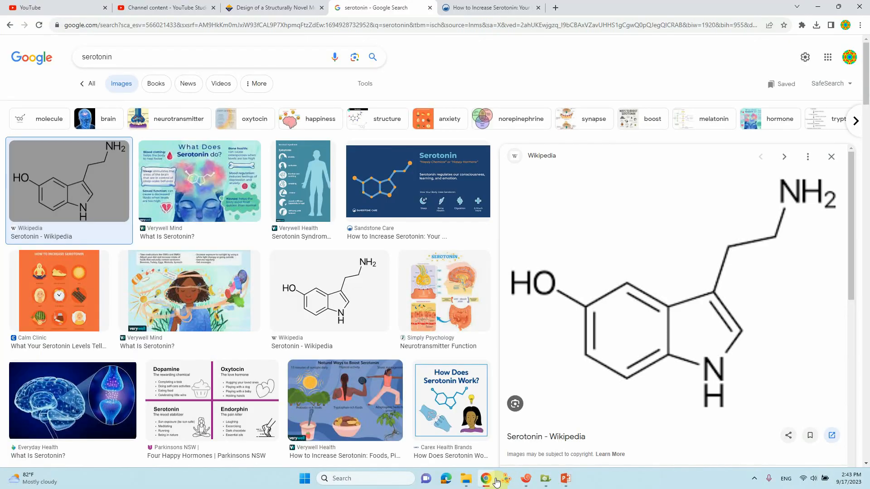
# Locate and select the Materials and Methods sentence on Chem3D MM2 energy minimization in the ACS article.
pyautogui.click(274, 7)
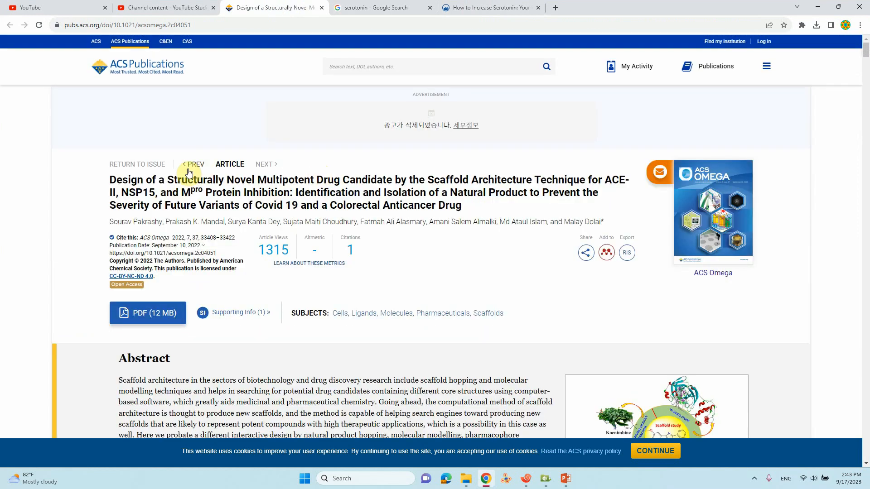
pyautogui.moveTo(241, 183)
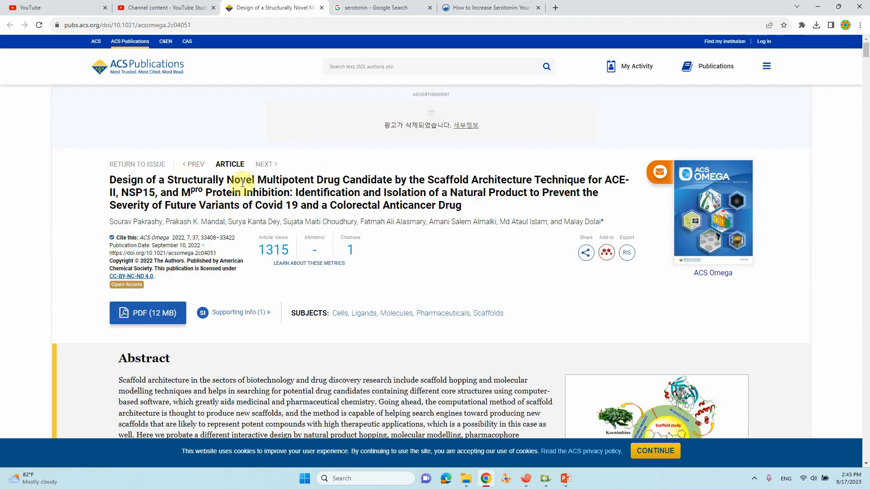
pyautogui.scroll(-3)
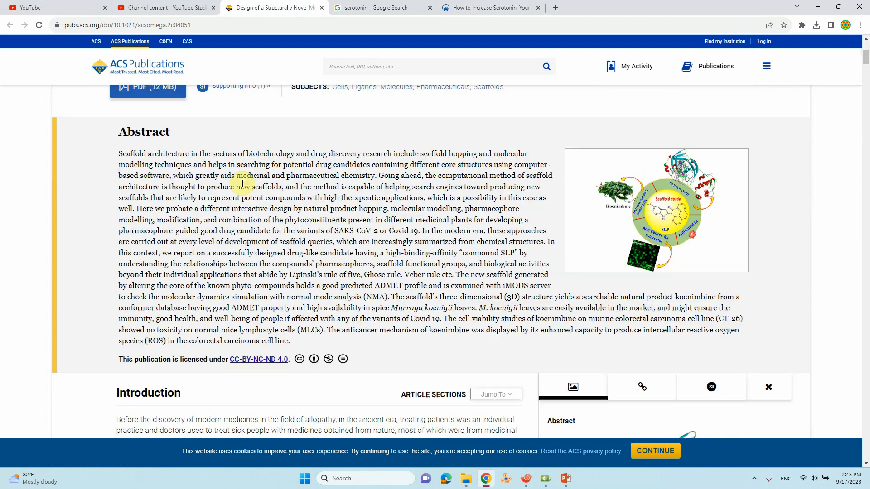
pyautogui.scroll(-3)
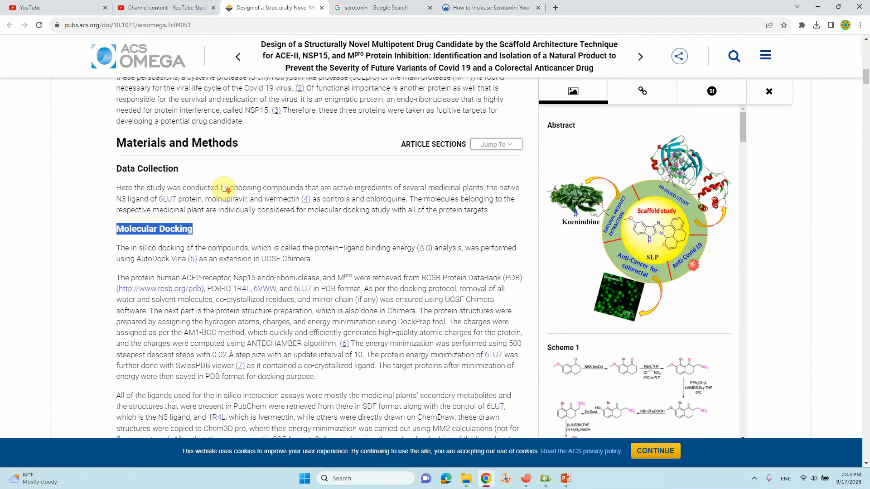
pyautogui.scroll(-3)
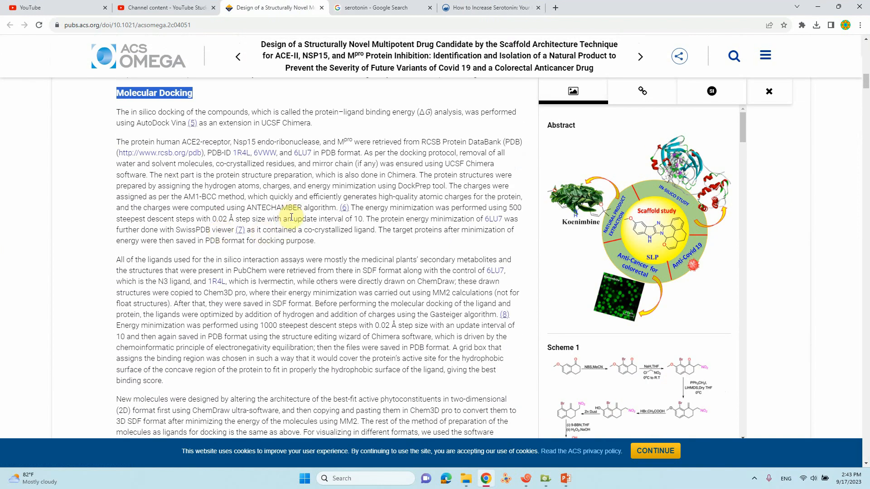
pyautogui.scroll(-3)
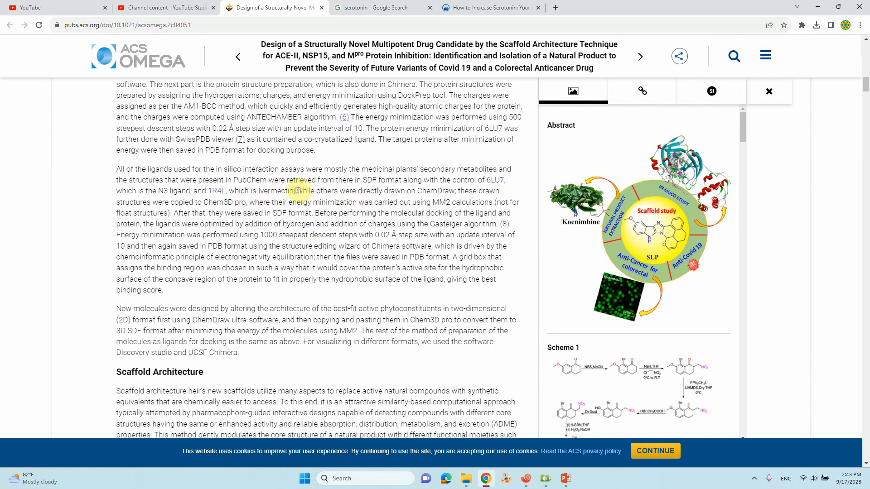
pyautogui.moveTo(366, 191)
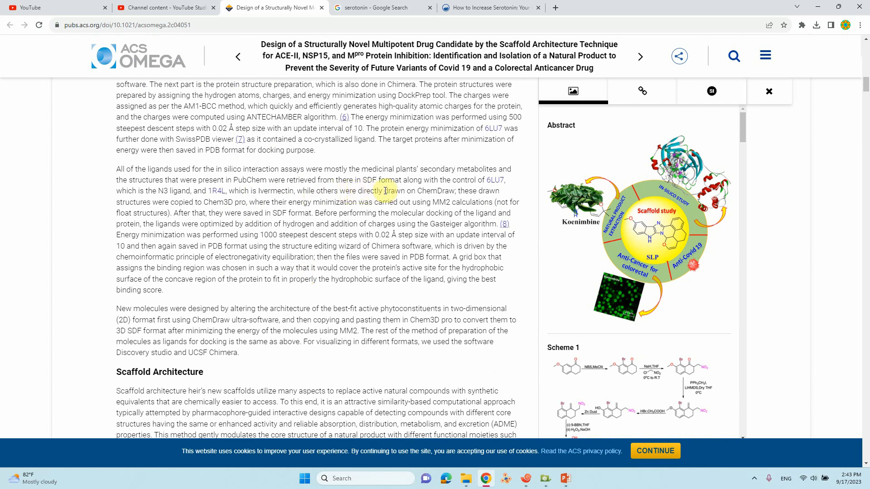
pyautogui.doubleClick(412, 191)
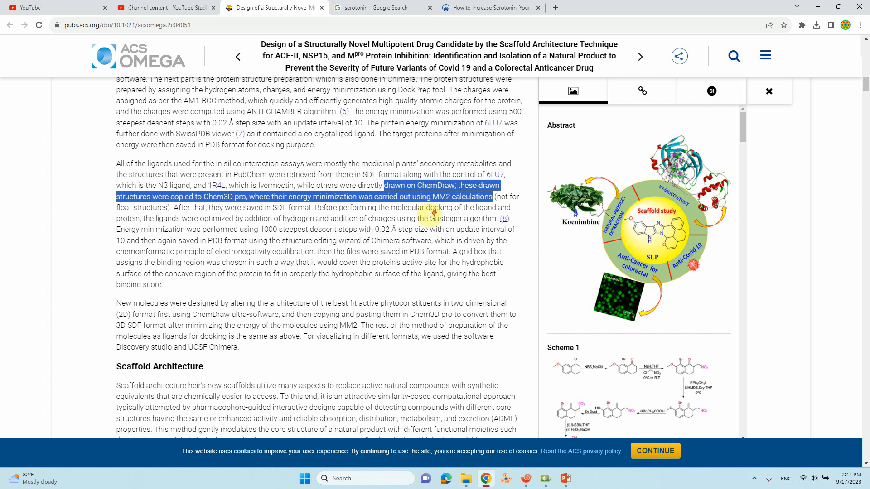
pyautogui.scroll(-3)
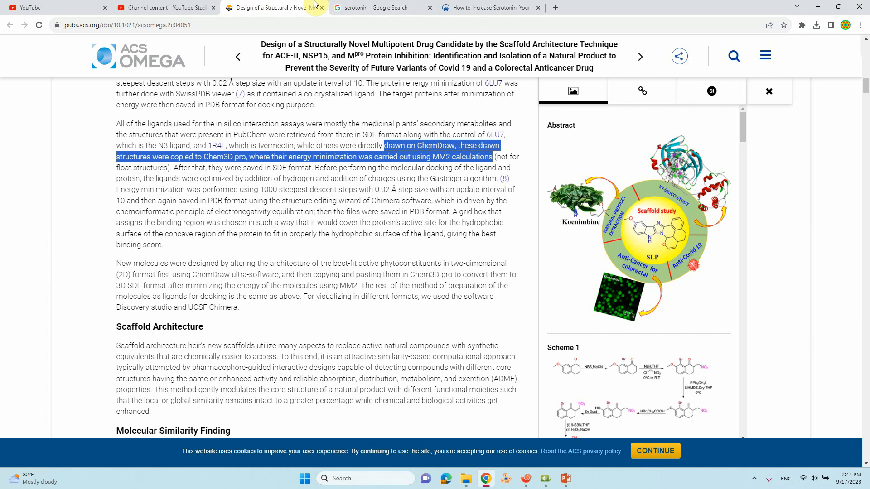
# Return to the serotonin Google Images results showing the enlarged Wikipedia structure.
pyautogui.click(380, 8)
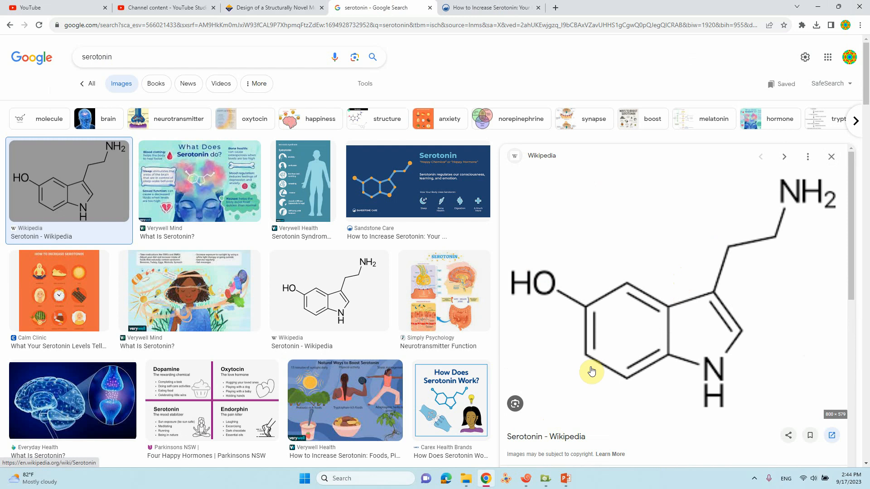
pyautogui.moveTo(700, 389)
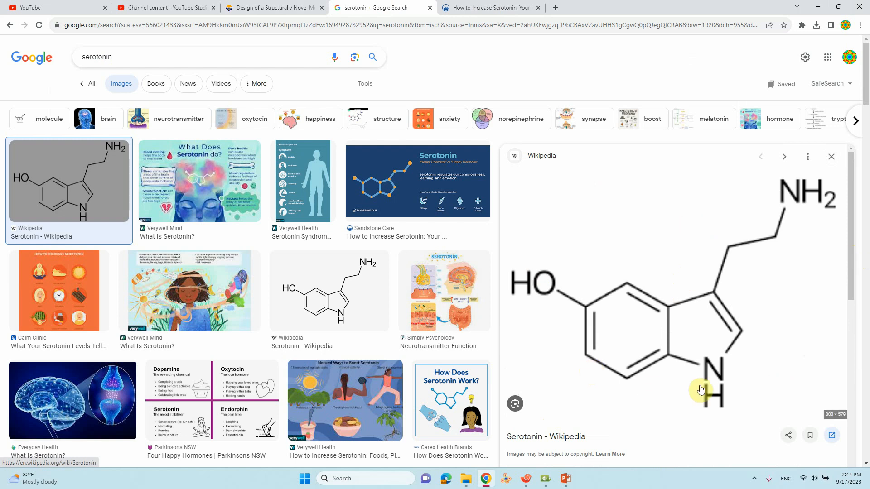
pyautogui.moveTo(716, 300)
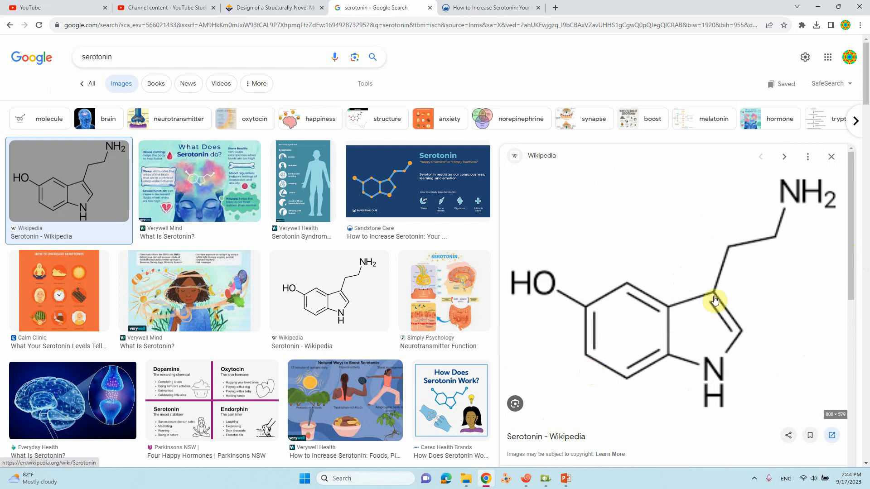
pyautogui.moveTo(684, 278)
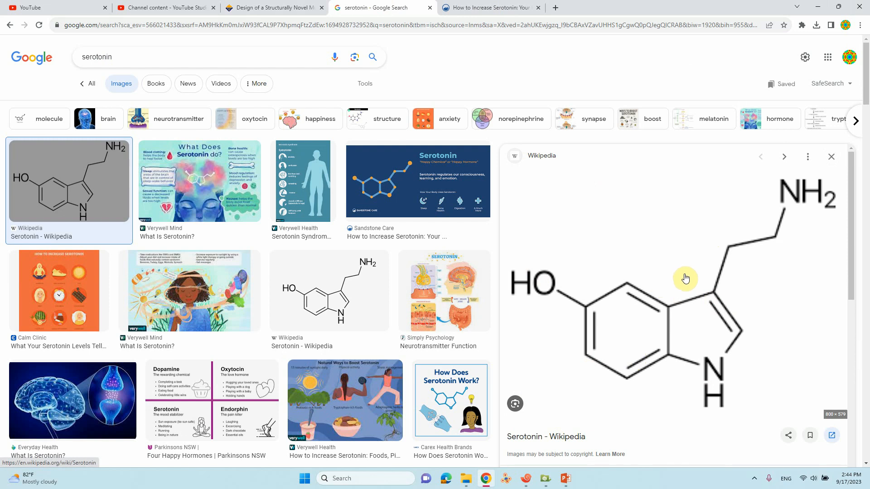
pyautogui.moveTo(821, 9)
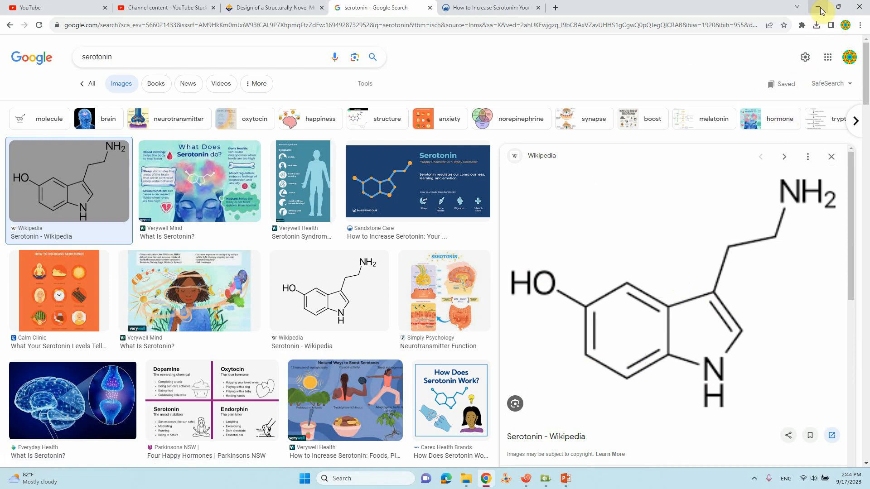
# Search 'che' in the Start menu and launch Chem3D 16.0 from the Apps list.
pyautogui.click(820, 7)
pyautogui.write('c')
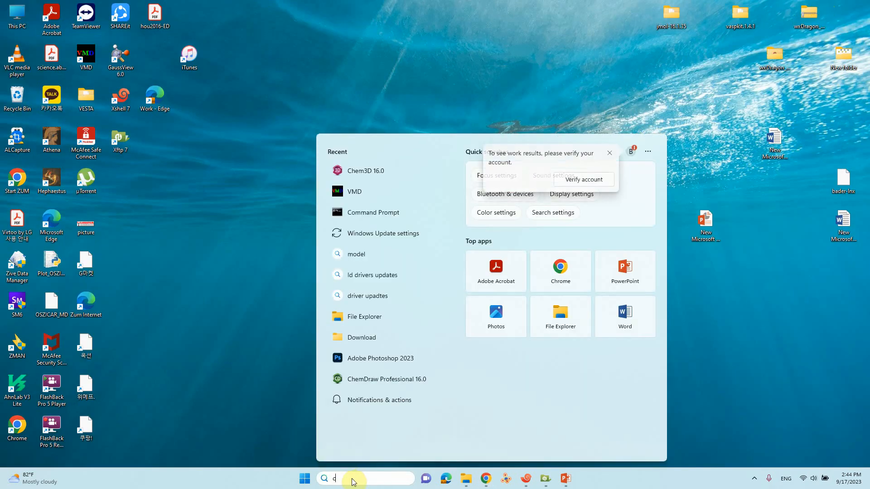
pyautogui.write('he')
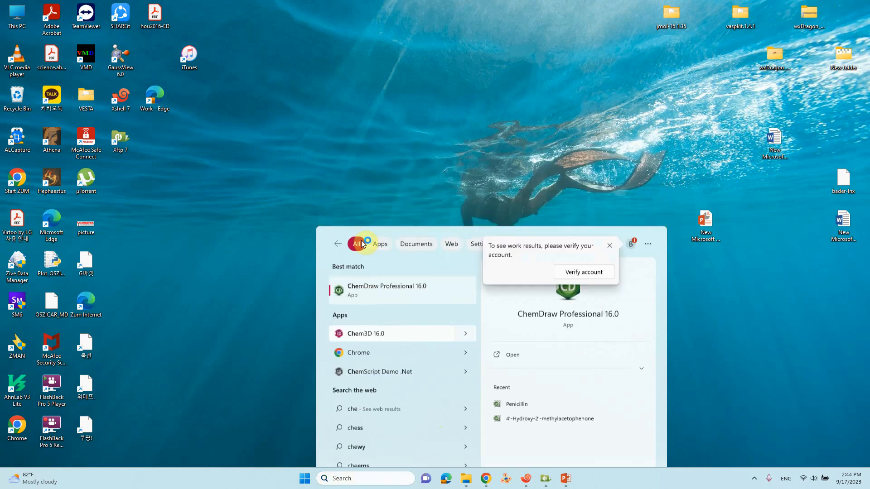
pyautogui.click(365, 334)
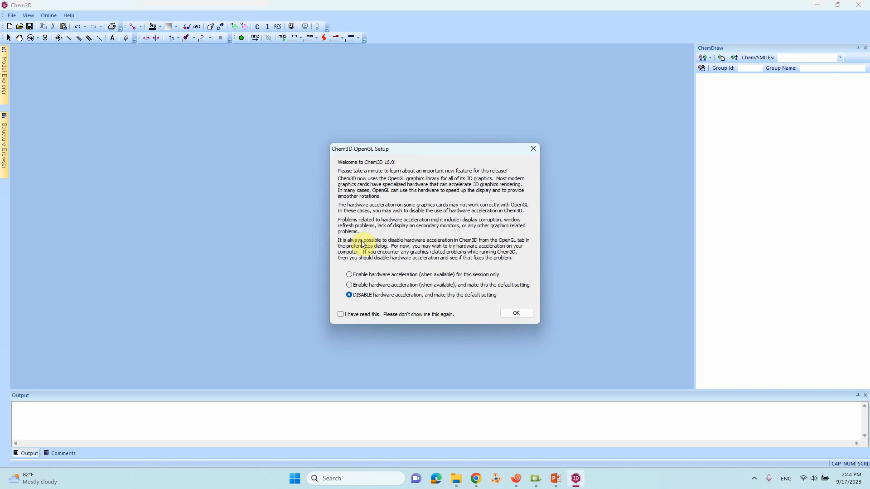
# Accept the OpenGL Setup notice to reach the blank Untitled-1 model document.
pyautogui.click(515, 312)
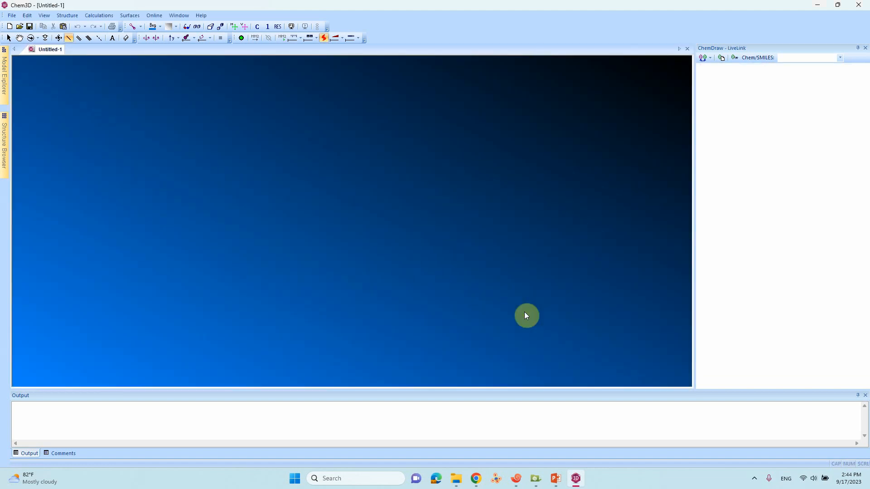
pyautogui.moveTo(688, 217)
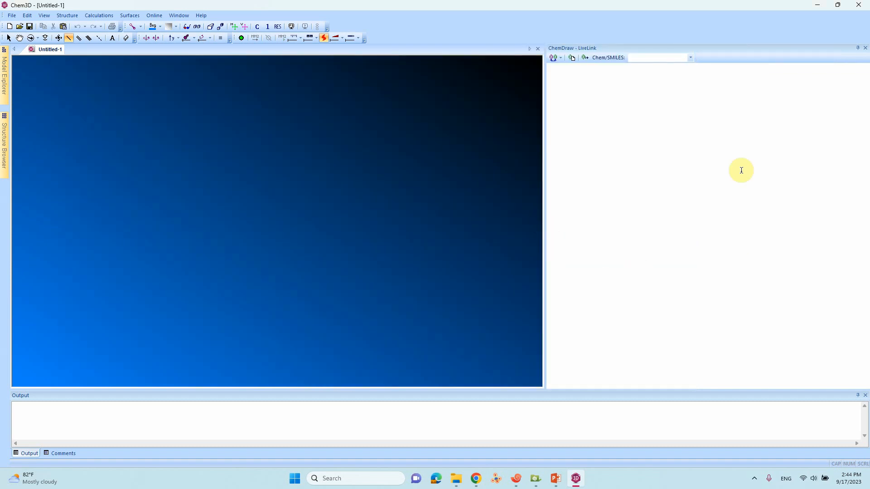
pyautogui.moveTo(727, 297)
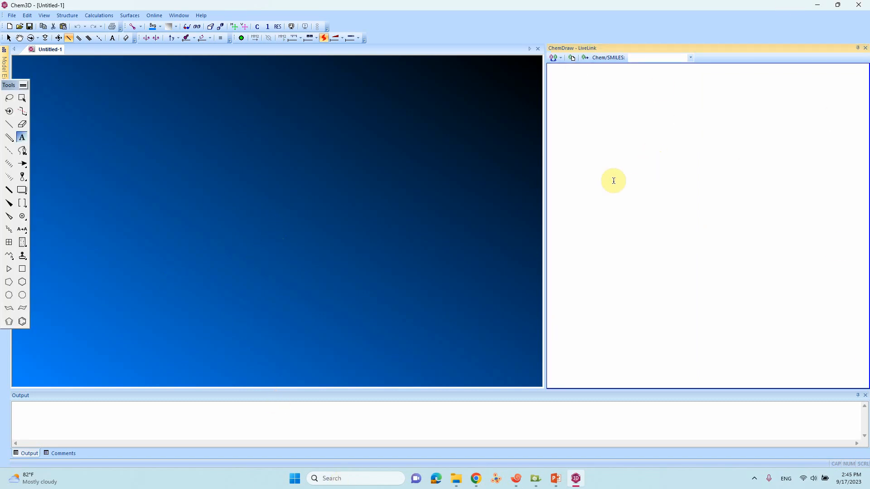
pyautogui.moveTo(22, 320)
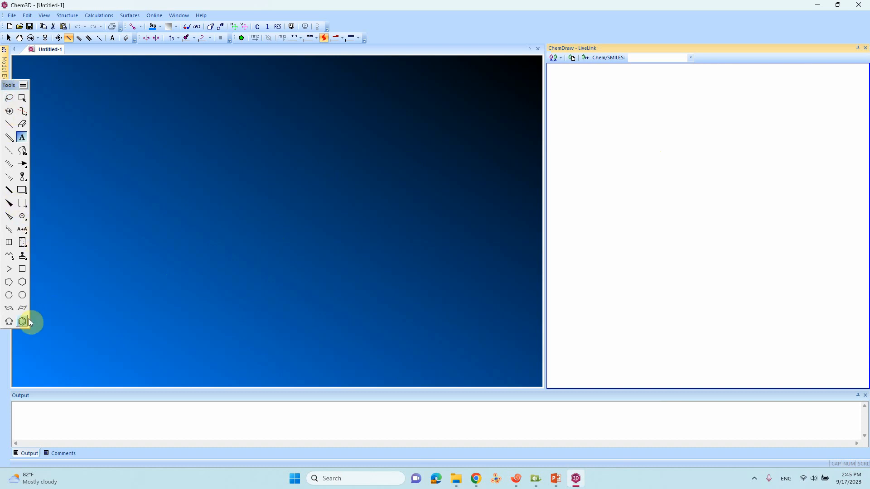
# Draw the indole skeleton with the benzene tool and label the NH2 and OH groups.
pyautogui.click(22, 320)
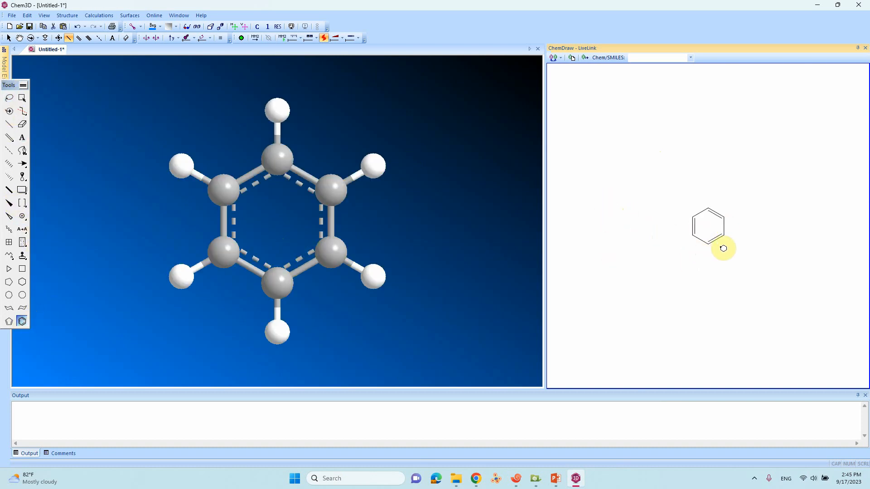
pyautogui.moveTo(333, 246)
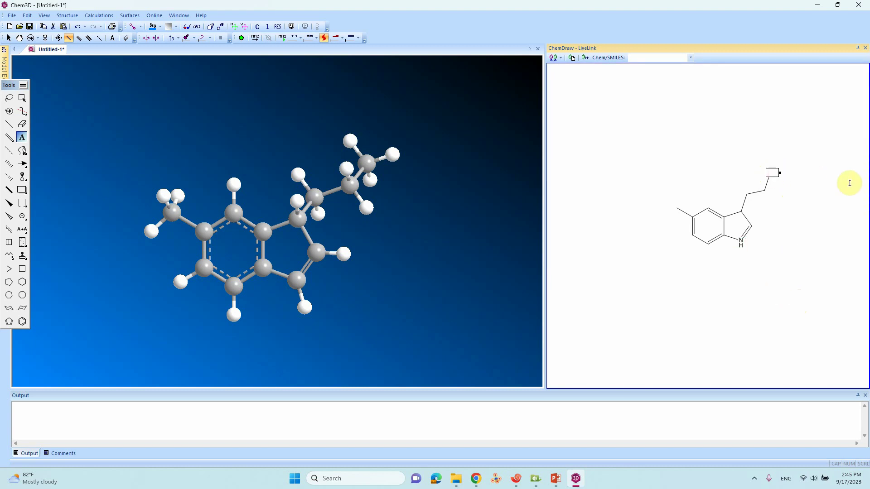
pyautogui.write('NH2')
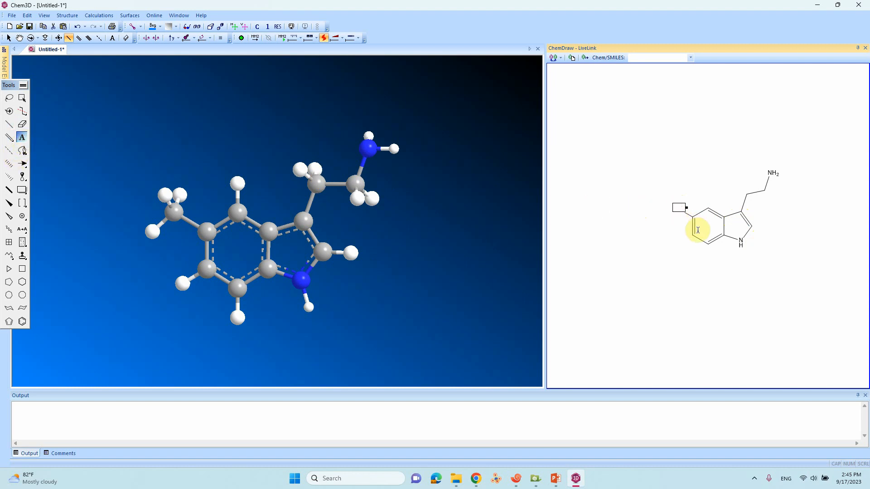
pyautogui.write('OH')
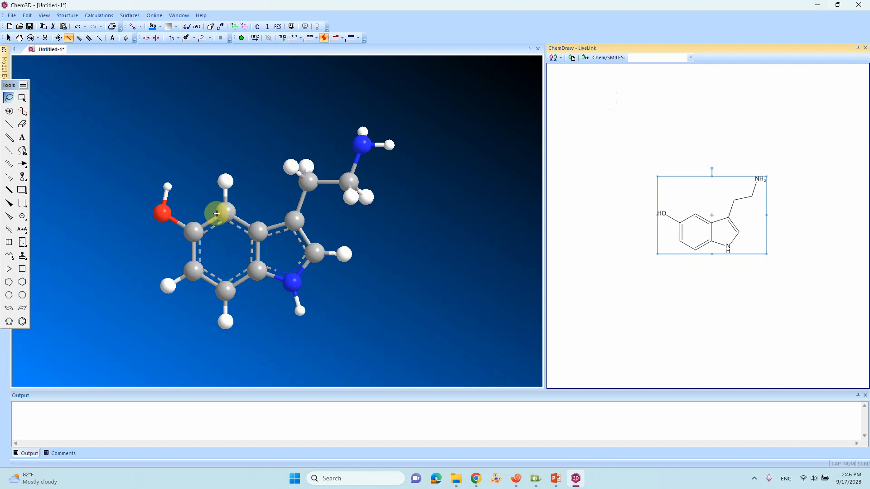
# Switch from sketching to the Rotate tool and turn the serotonin model slightly.
pyautogui.click(30, 38)
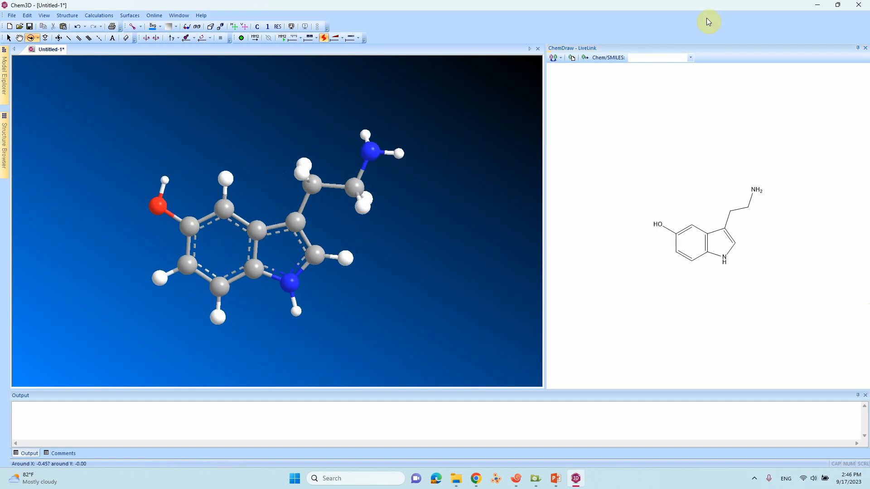
pyautogui.moveTo(261, 189)
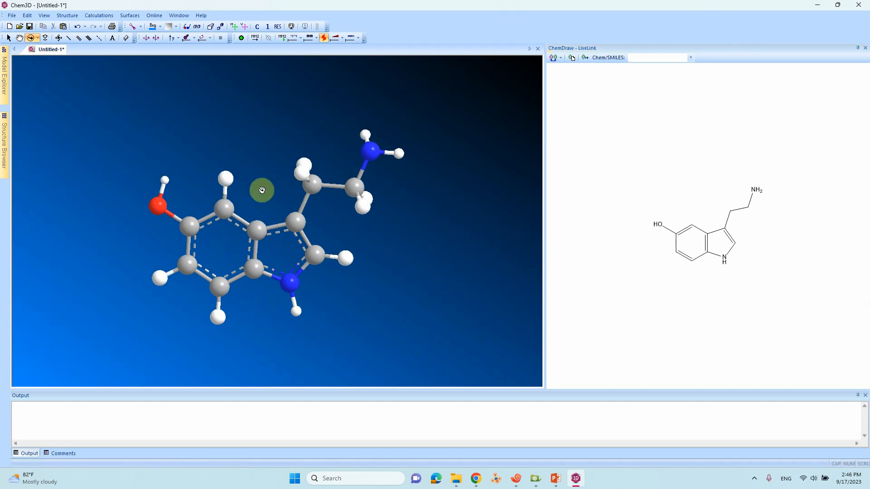
pyautogui.moveTo(255, 38)
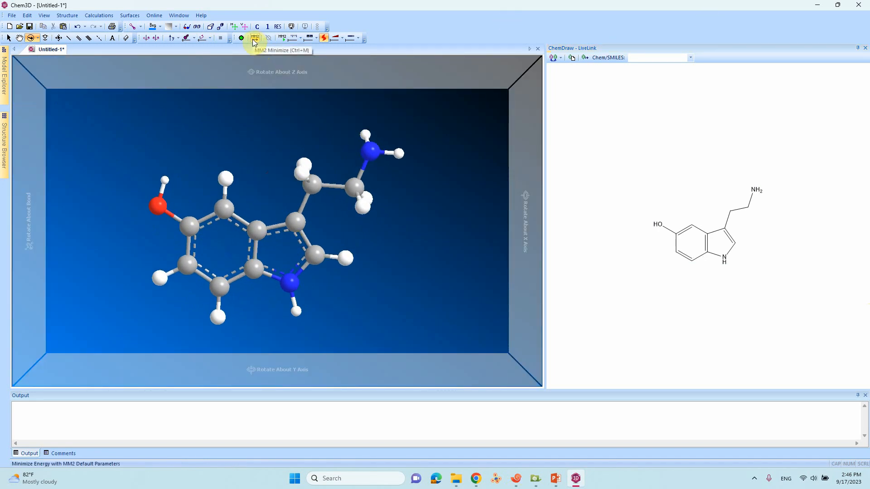
pyautogui.moveTo(256, 43)
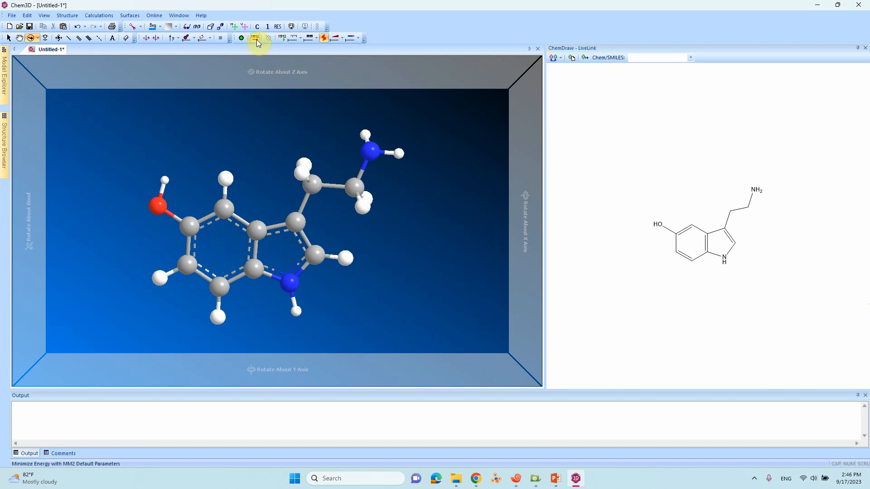
pyautogui.moveTo(256, 38)
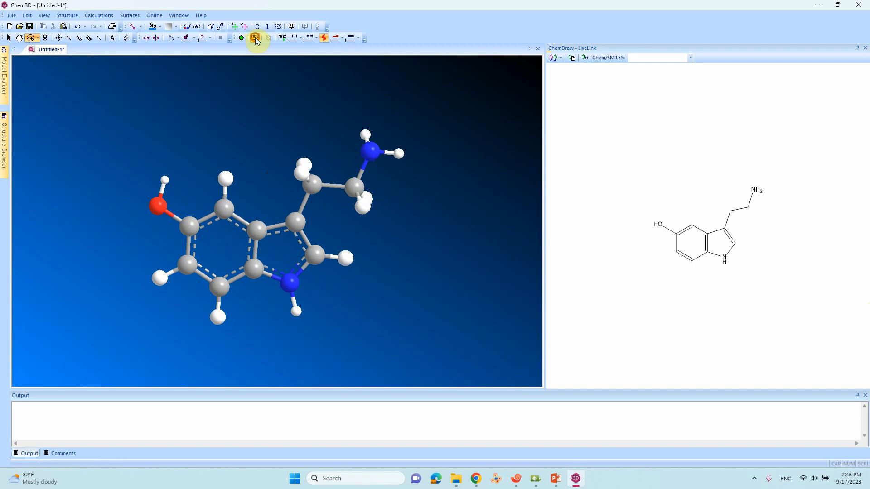
# Run MM2 Minimize on serotonin, converging to a total energy of 6.2110 kcal/mol.
pyautogui.click(256, 38)
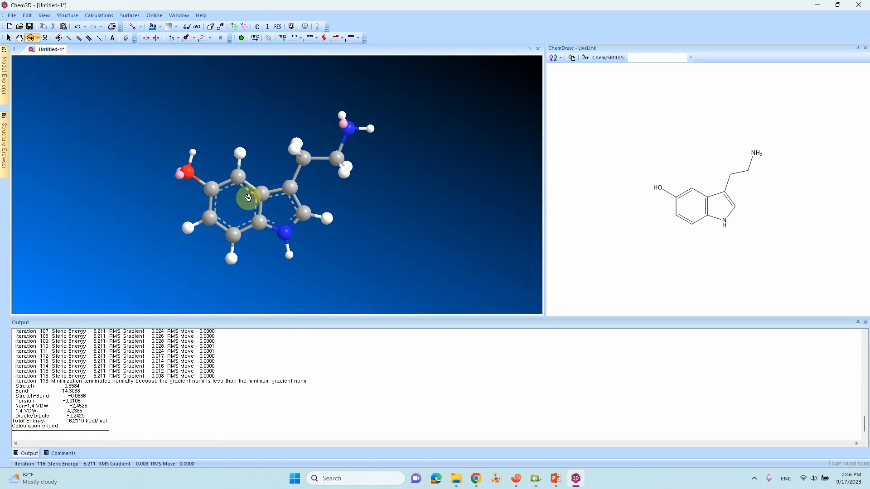
pyautogui.moveTo(335, 164)
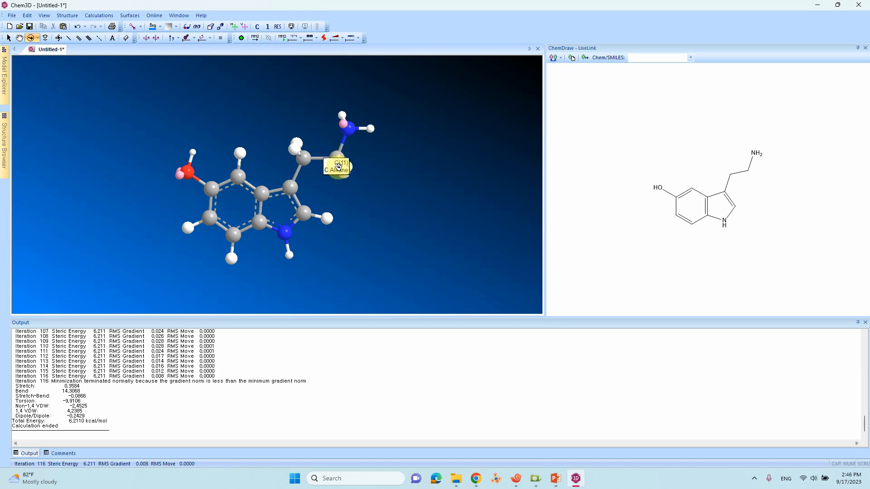
pyautogui.moveTo(295, 225)
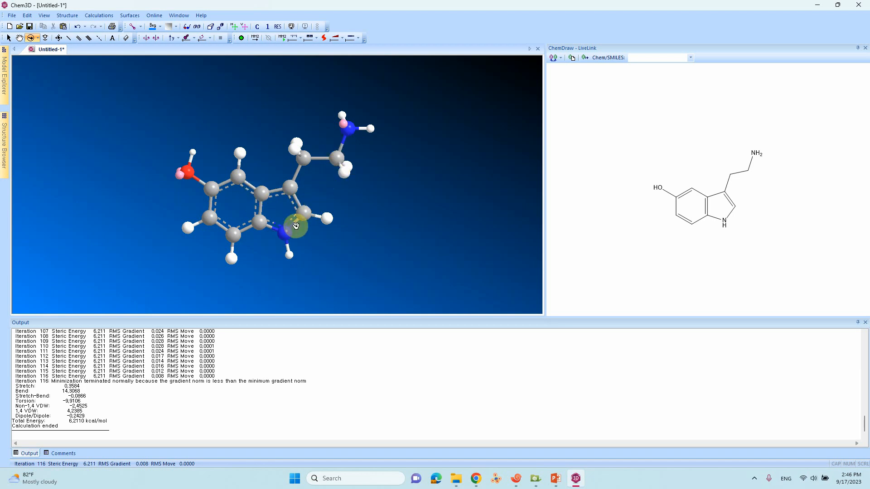
pyautogui.moveTo(291, 223)
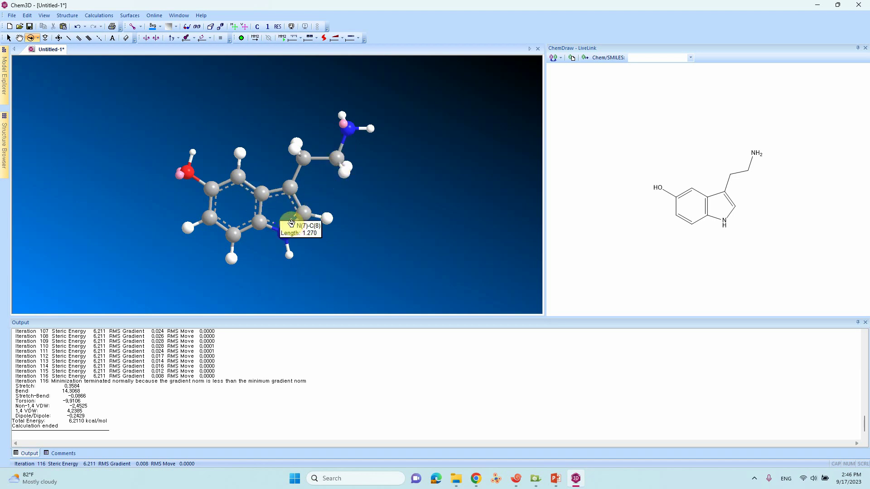
pyautogui.moveTo(299, 214)
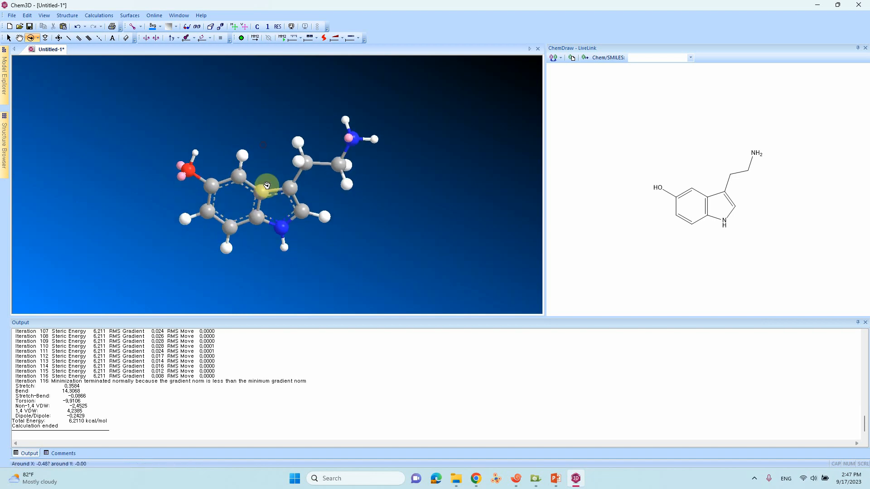
# Save the model via Save As as Durg.pdb in Protein Data Bank format.
pyautogui.click(11, 16)
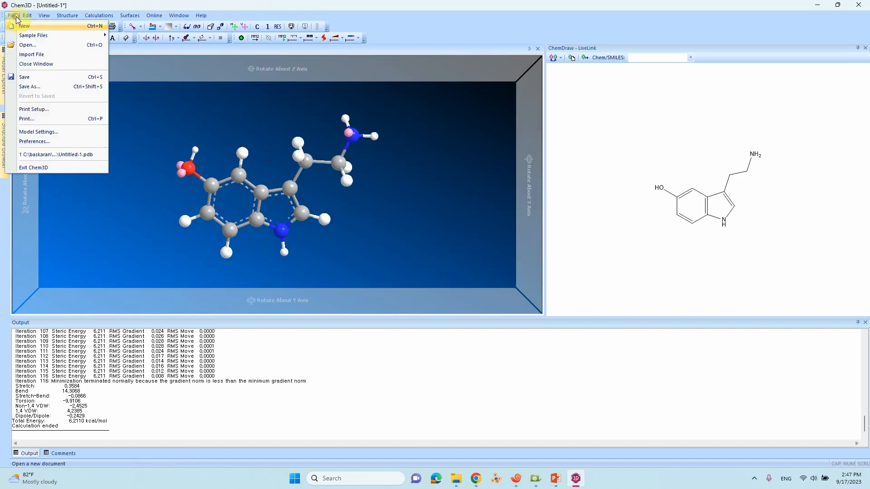
pyautogui.click(29, 86)
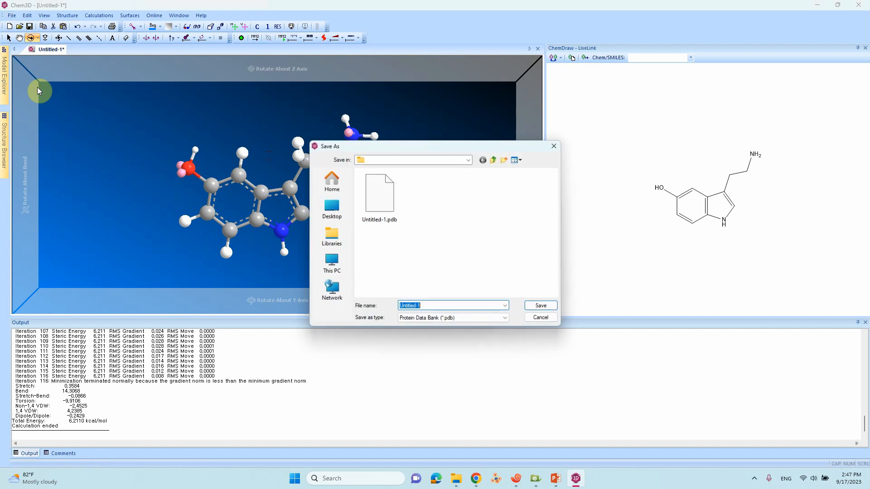
pyautogui.click(421, 305)
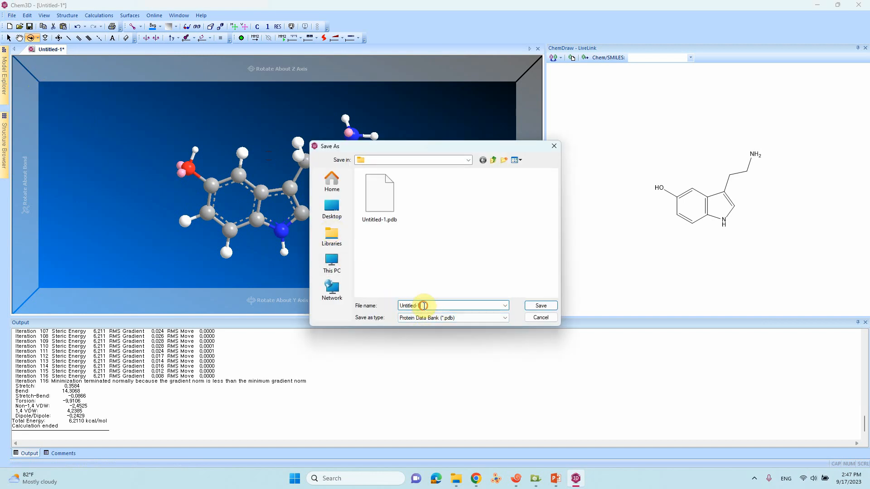
pyautogui.tripleClick(439, 305)
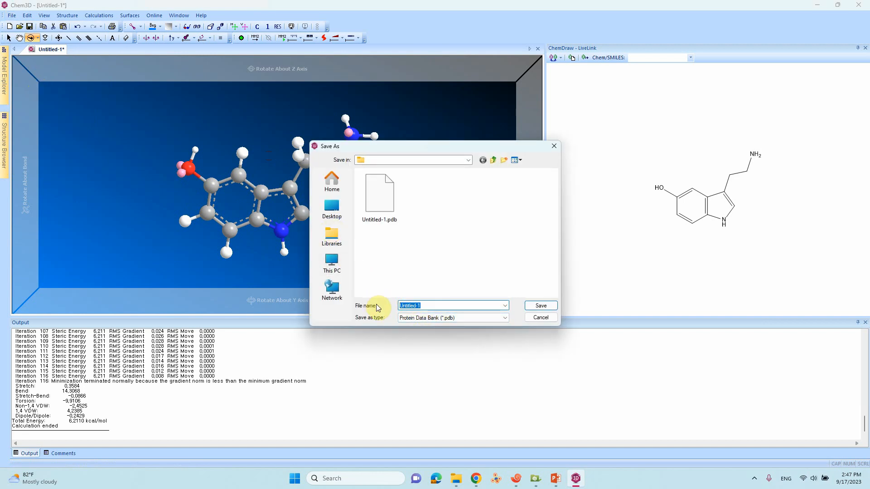
pyautogui.write('Durg')
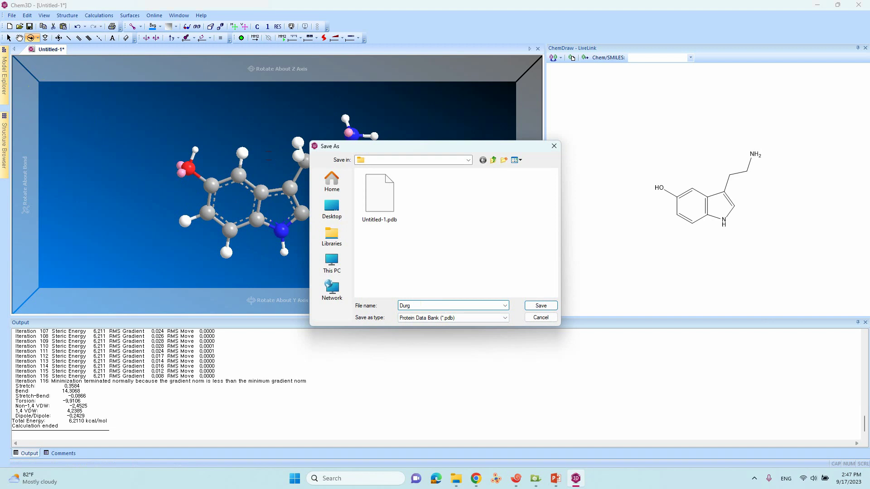
pyautogui.write('.pdb')
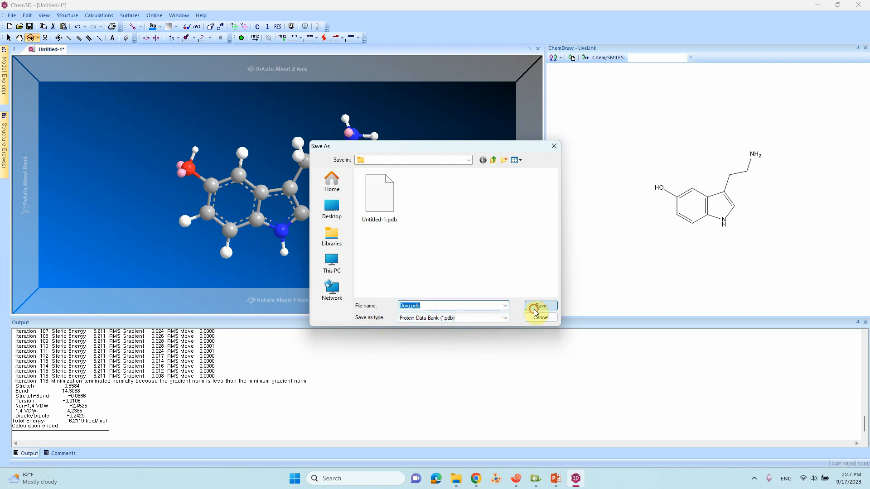
pyautogui.click(539, 306)
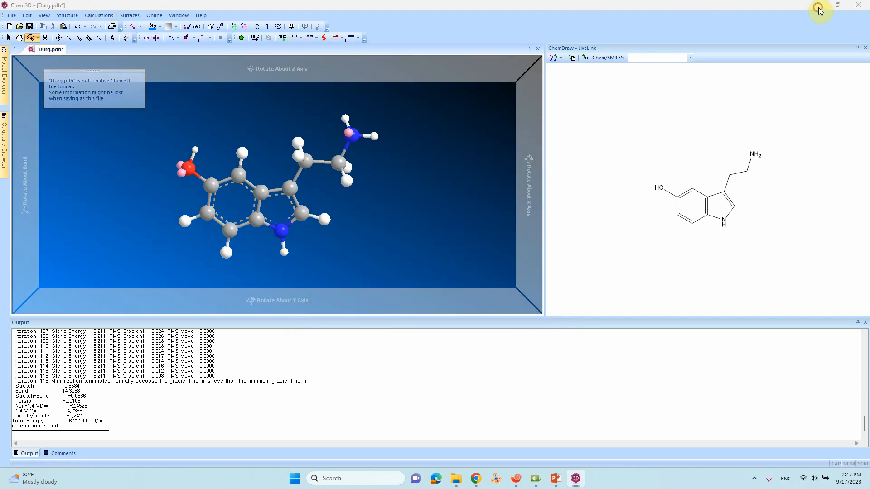
# View Durg.pdb's atom coordinates in Notepad++, then return to the project folder.
pyautogui.click(457, 478)
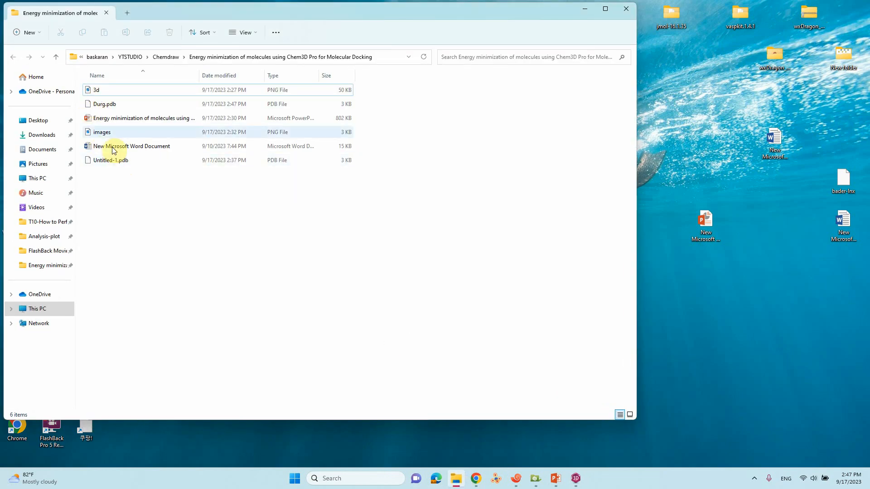
pyautogui.rightClick(103, 103)
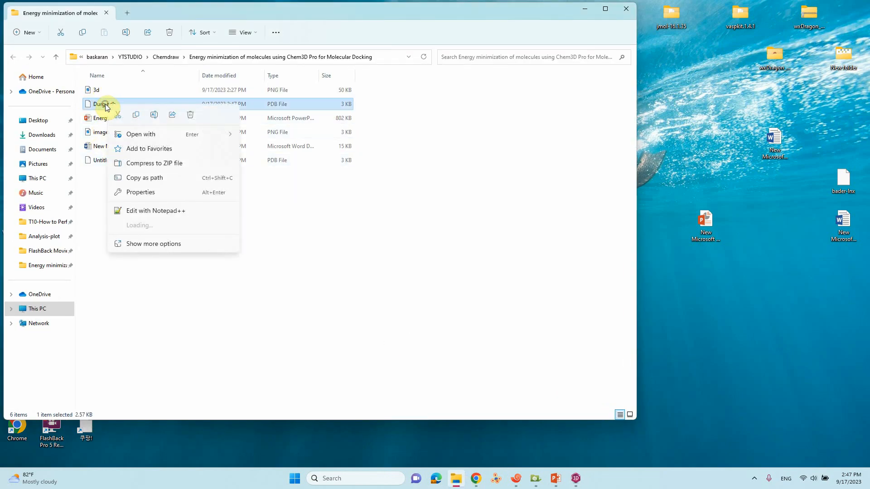
pyautogui.click(287, 137)
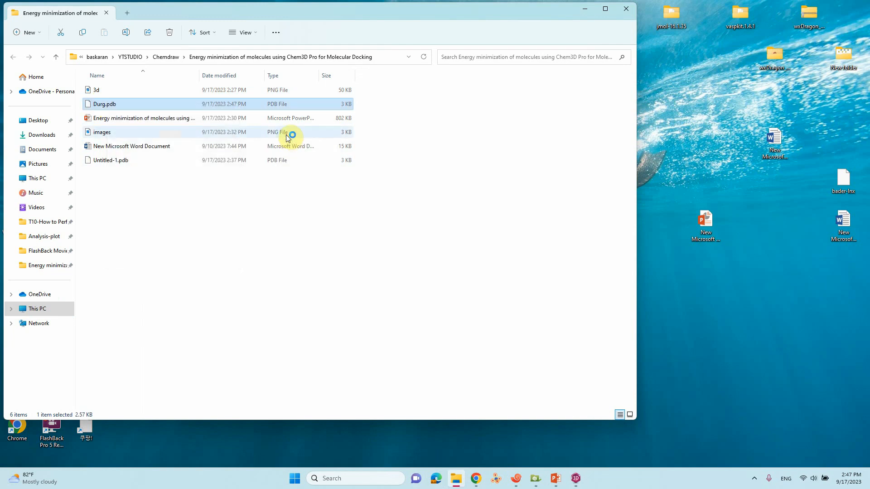
pyautogui.doubleClick(104, 103)
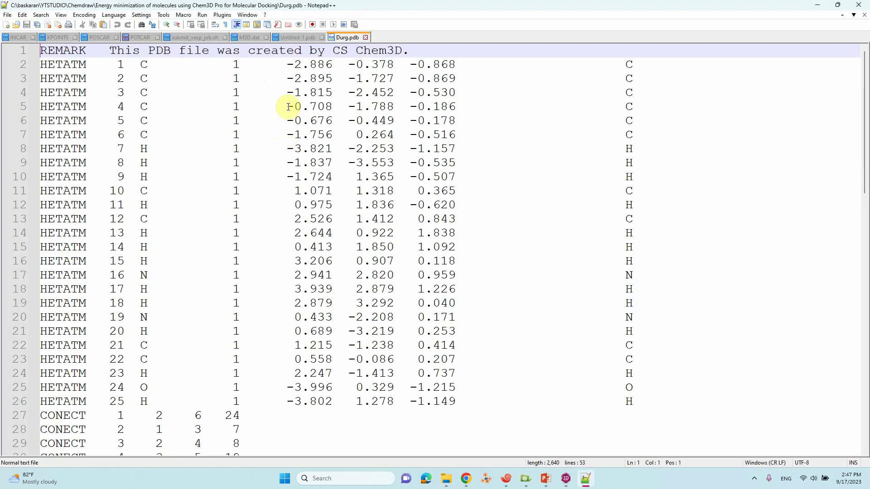
pyautogui.moveTo(272, 168)
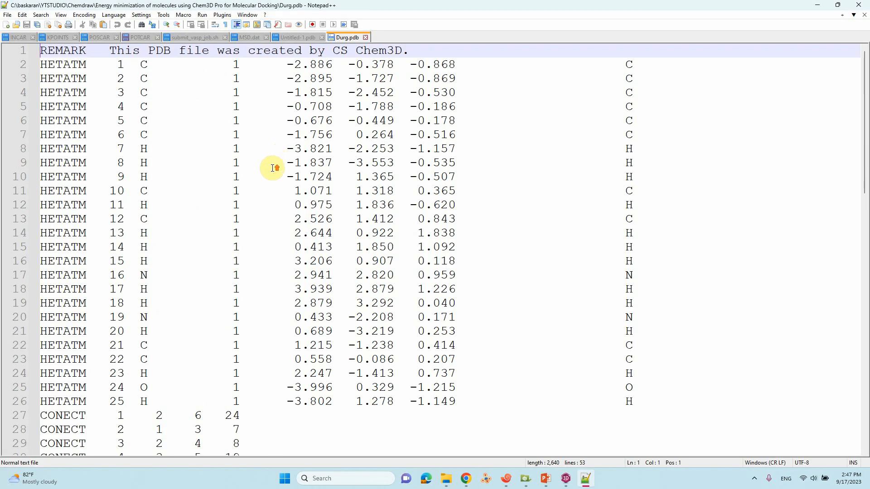
pyautogui.click(443, 478)
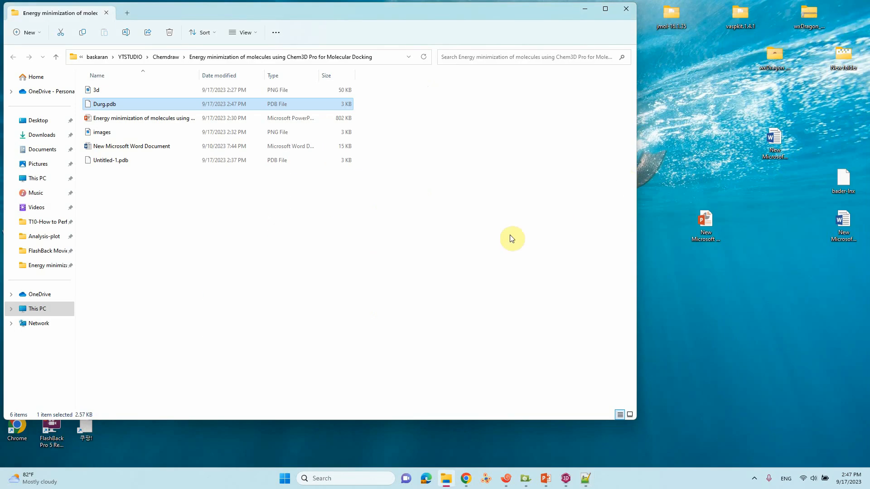
pyautogui.moveTo(495, 191)
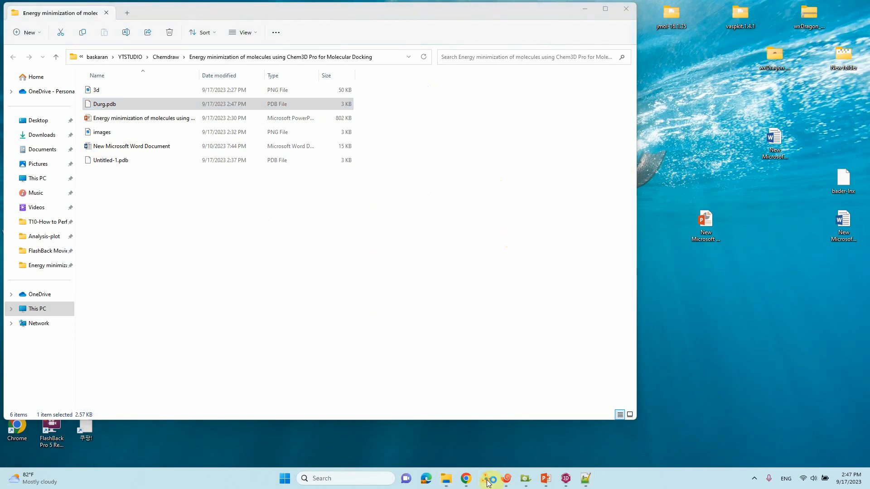
# Load Durg.pdb in VESTA and maximize the window on the 25-atom ball-and-stick model.
pyautogui.doubleClick(104, 104)
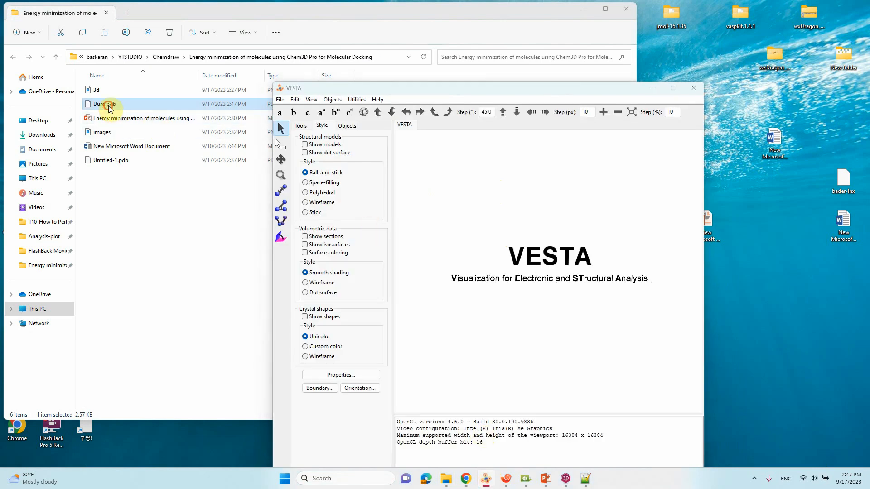
pyautogui.doubleClick(104, 103)
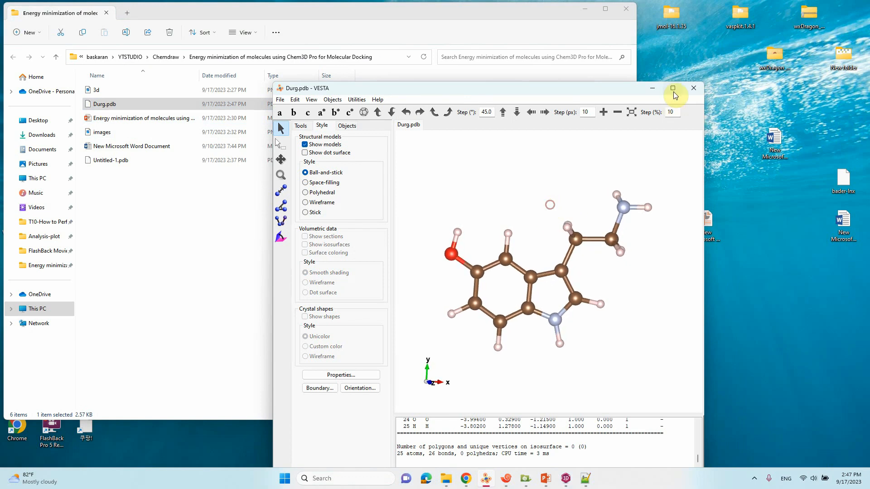
pyautogui.click(673, 87)
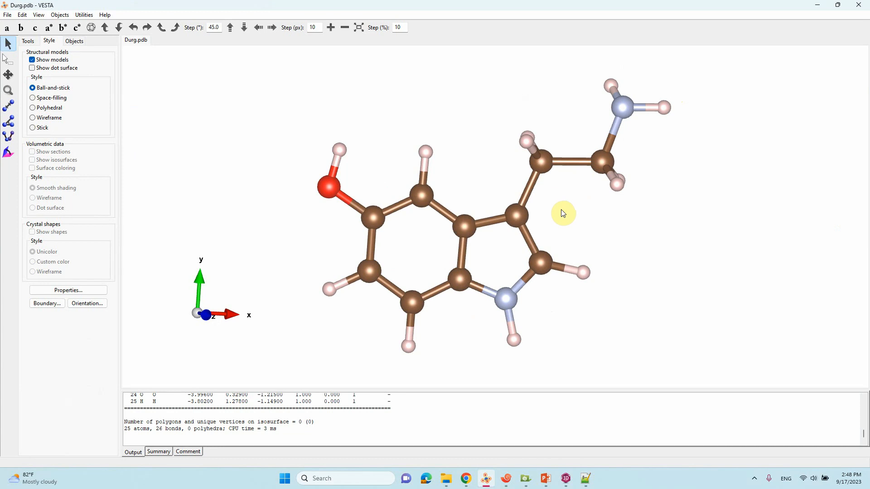
pyautogui.moveTo(823, 6)
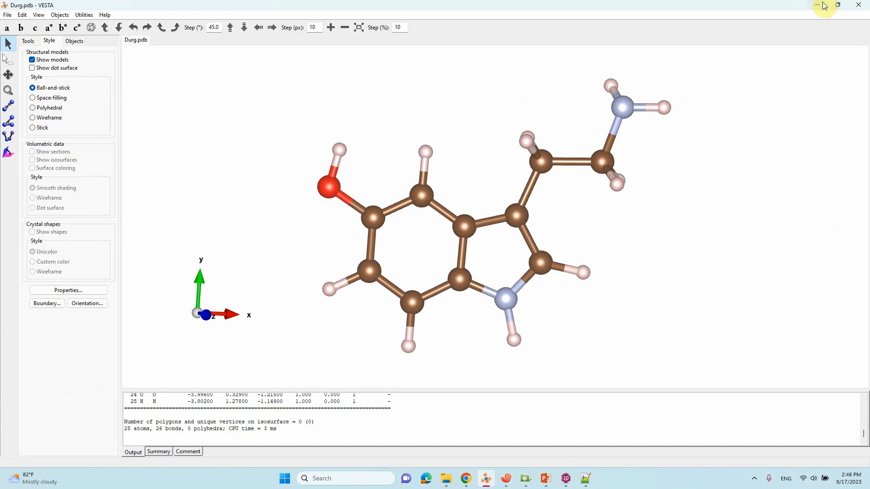